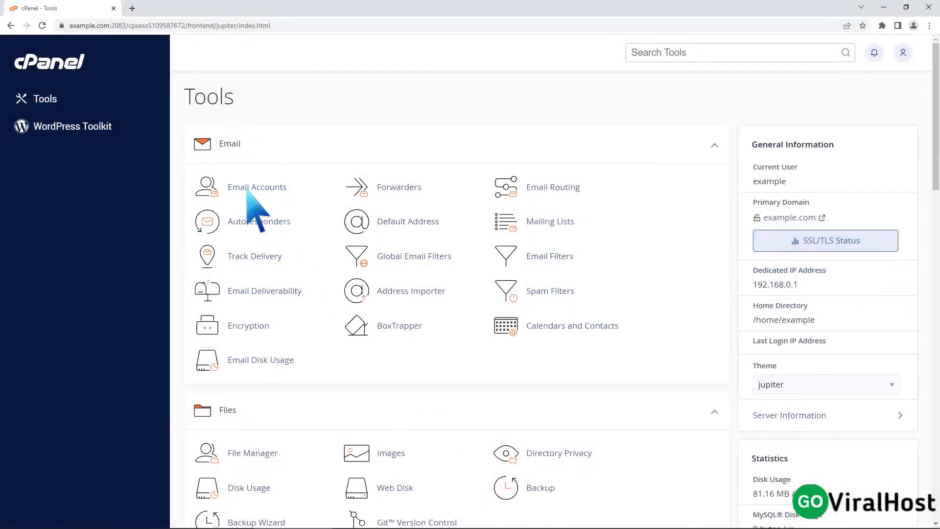
- Open Email Accounts from the Email section of the cPanel Tools page
left_click(257, 187)
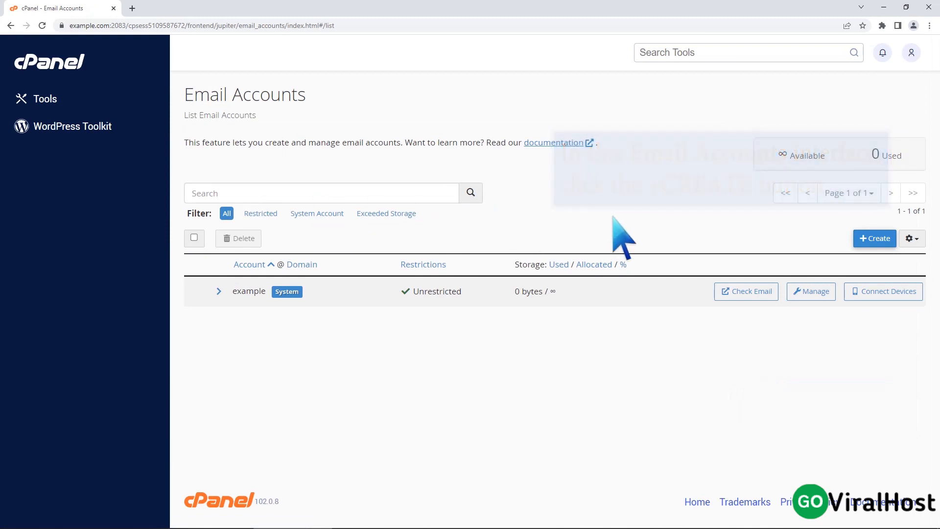
- Start a new email account and select example.com as its domain
left_click(875, 238)
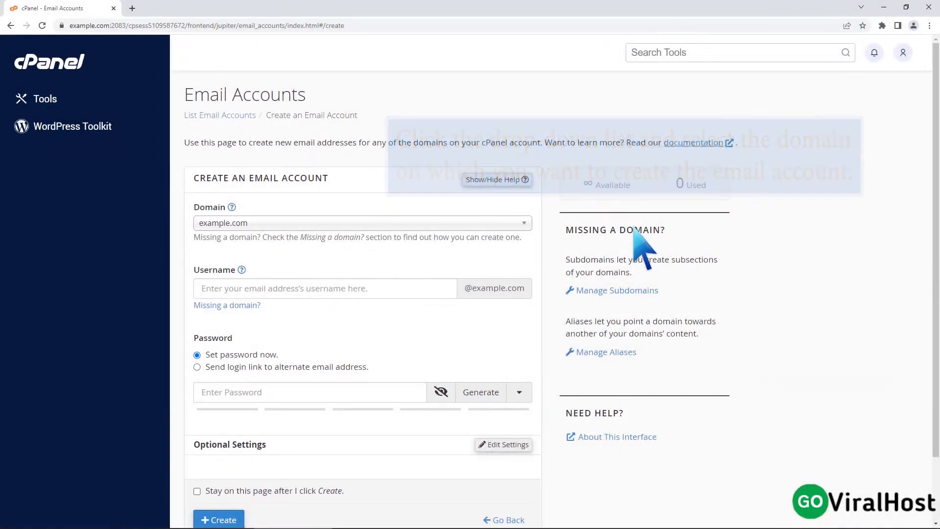
left_click(361, 222)
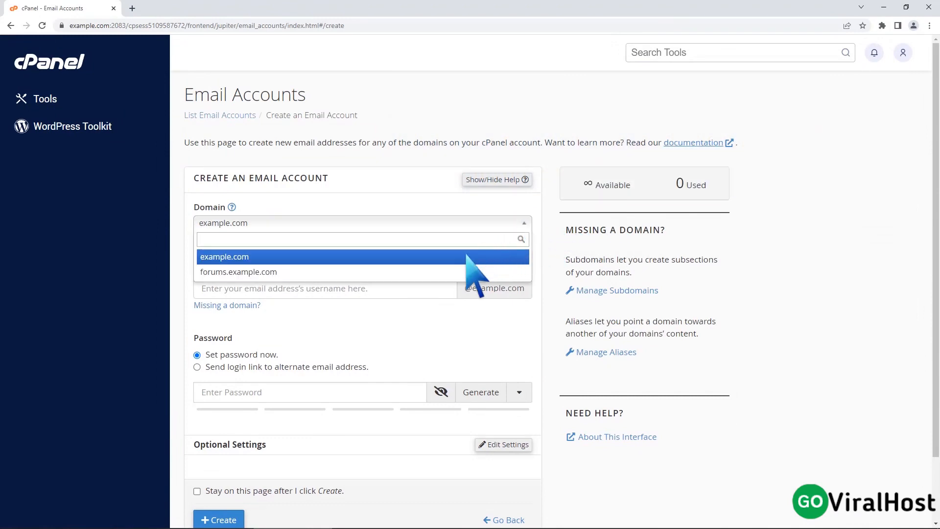
left_click(225, 257)
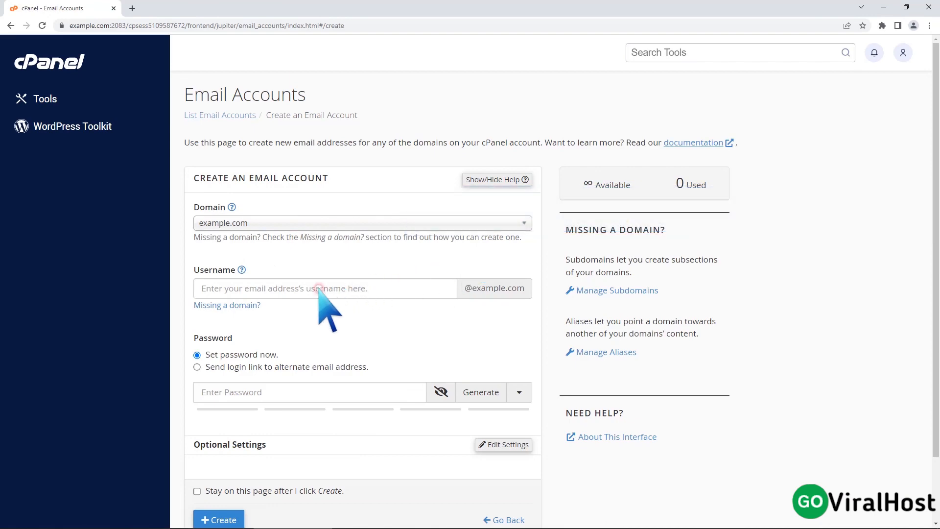
- Enter username john and generate a strong random password
type("john")
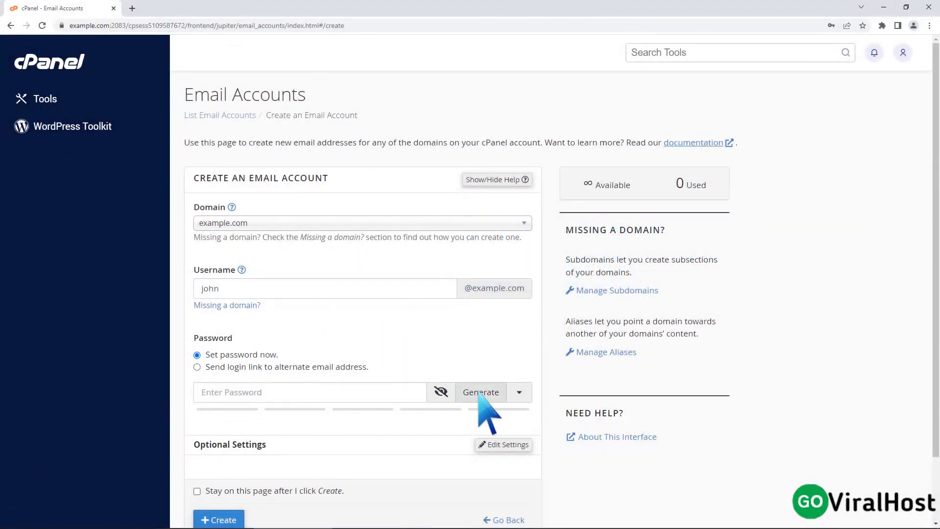
left_click(481, 392)
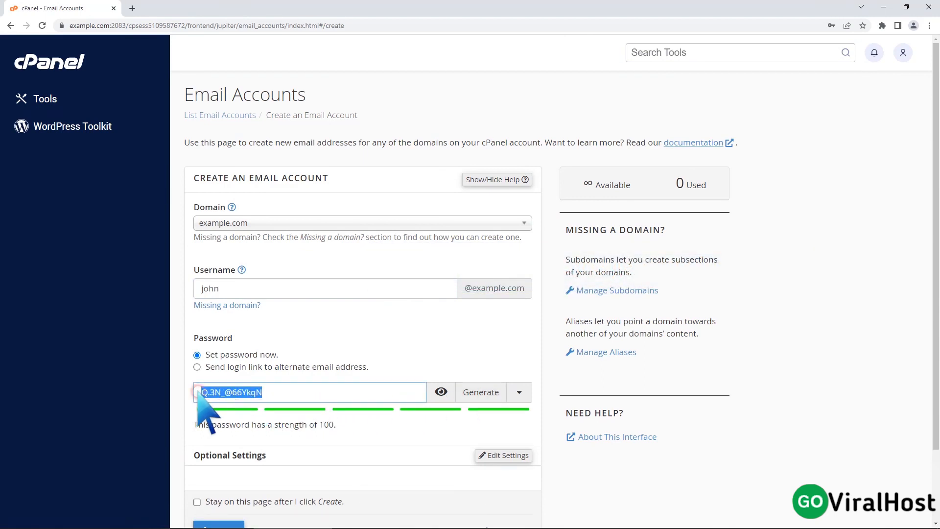
mouse_move(236, 290)
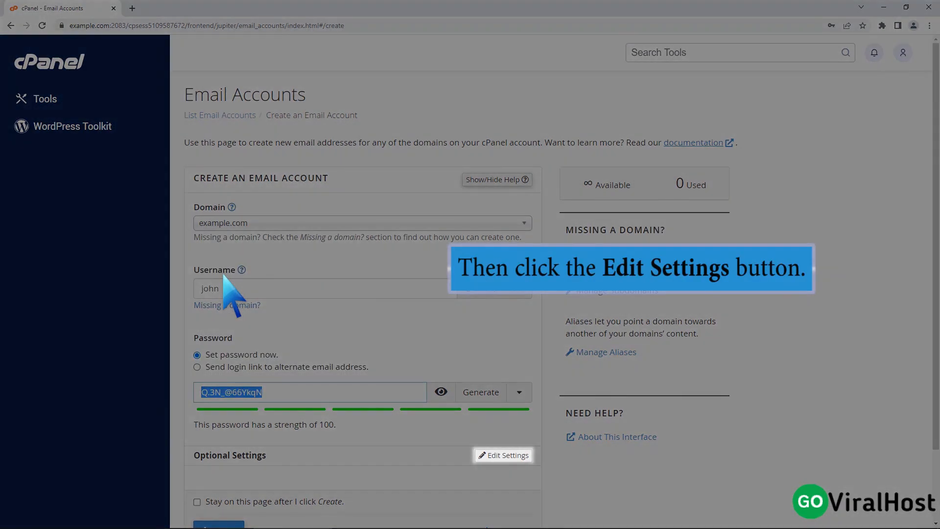
left_click(503, 455)
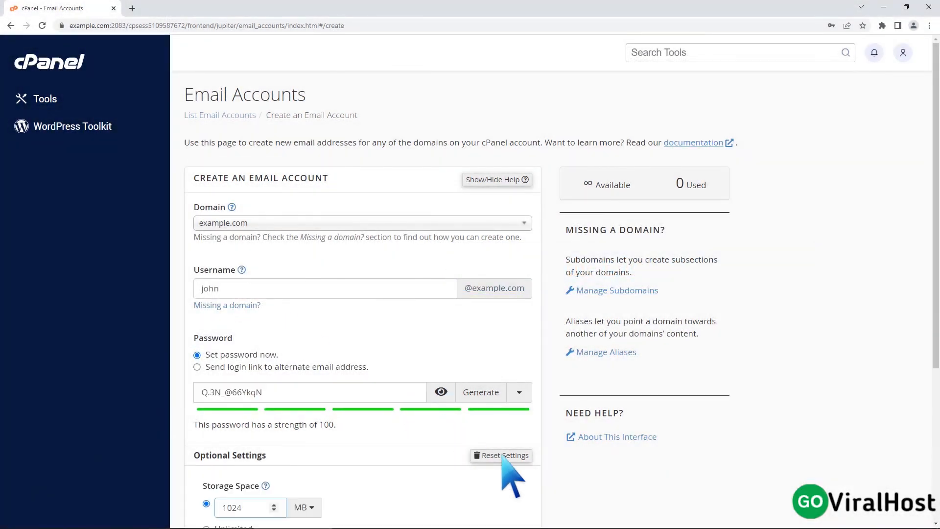
scroll("down", 3)
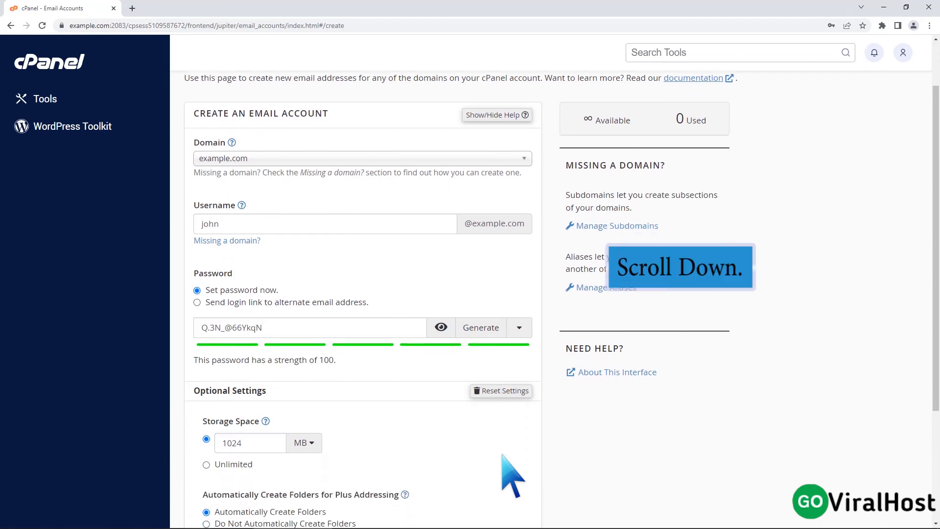
scroll("down", 3)
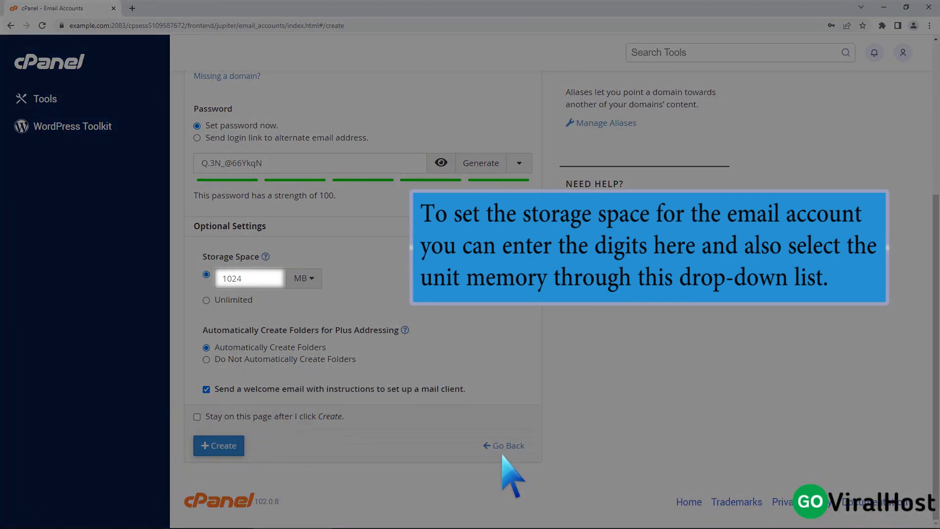
mouse_move(331, 309)
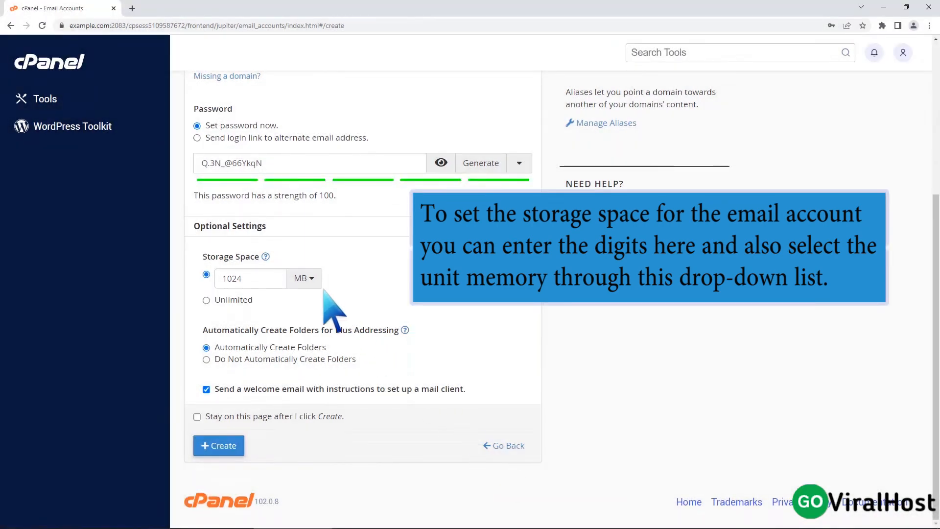
left_click(304, 279)
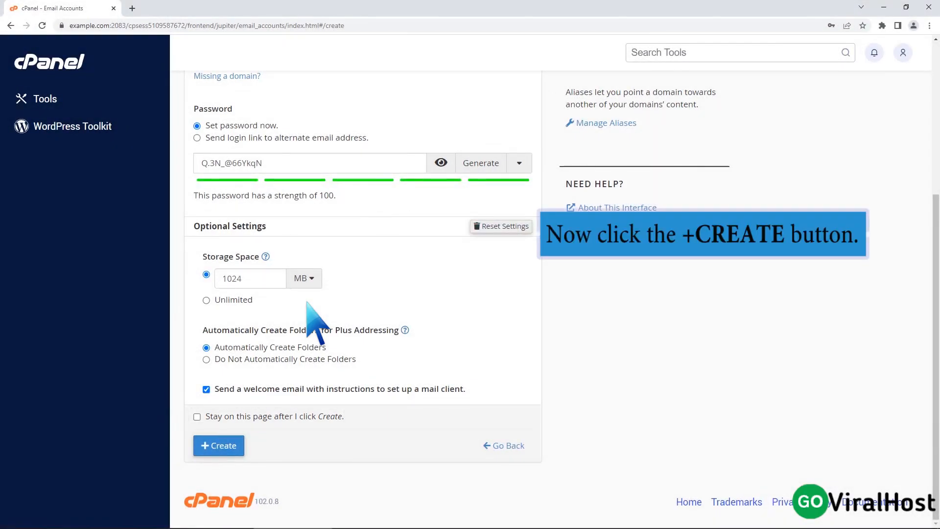
left_click(219, 445)
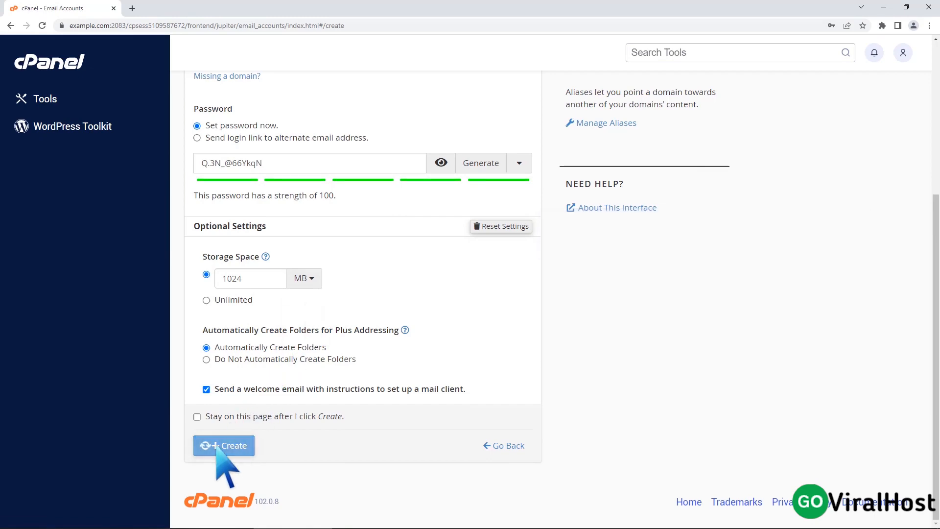
left_click(224, 445)
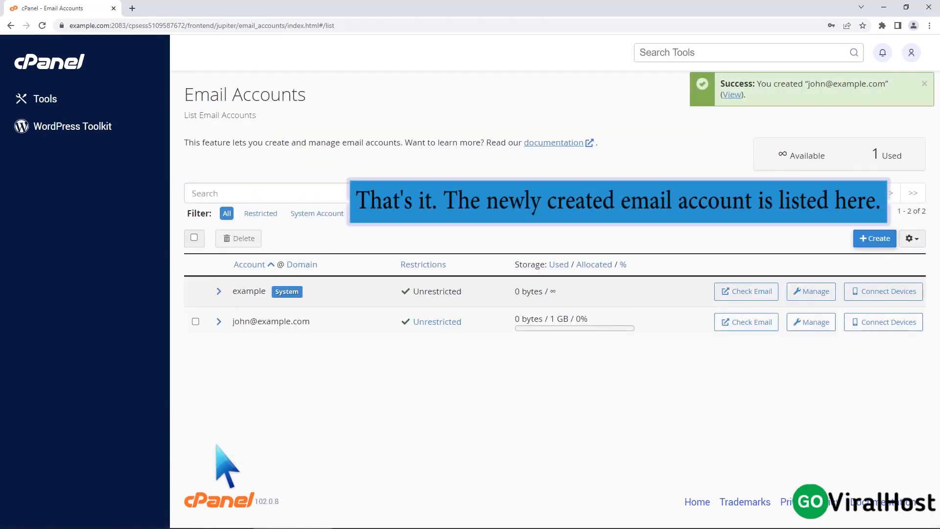